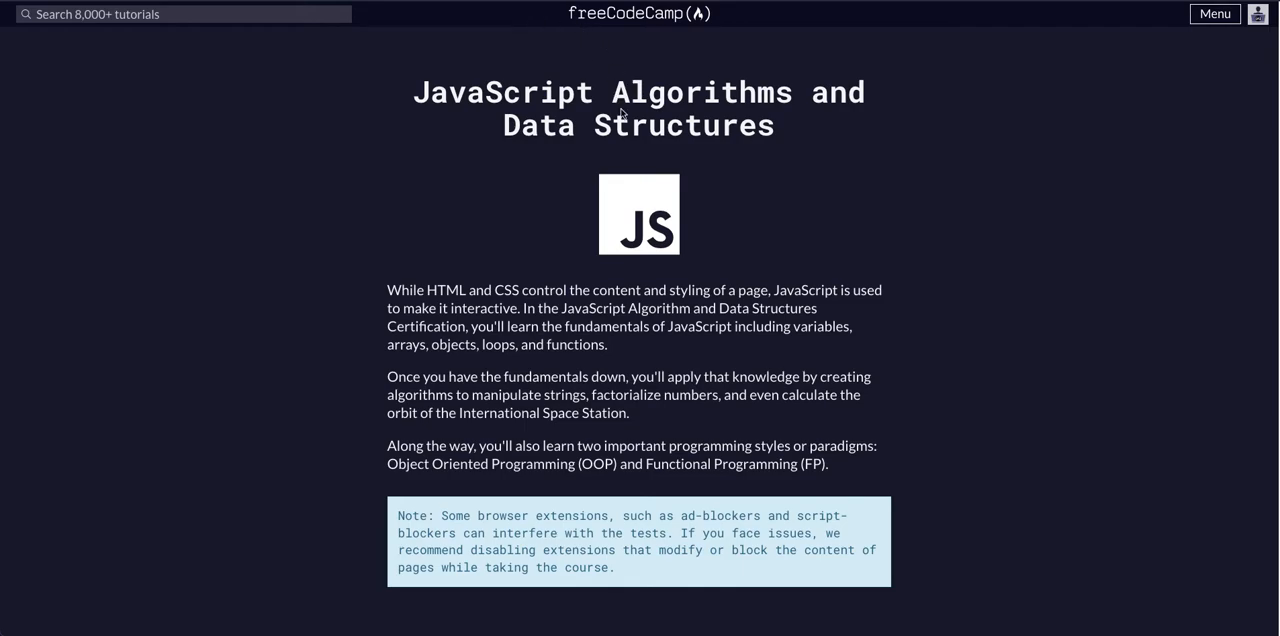
- Scroll the Basic JavaScript list down past Understanding Boolean Values to the If Statements lesson
{"action": "scroll", "scroll_direction": "down", "scroll_amount": 3}
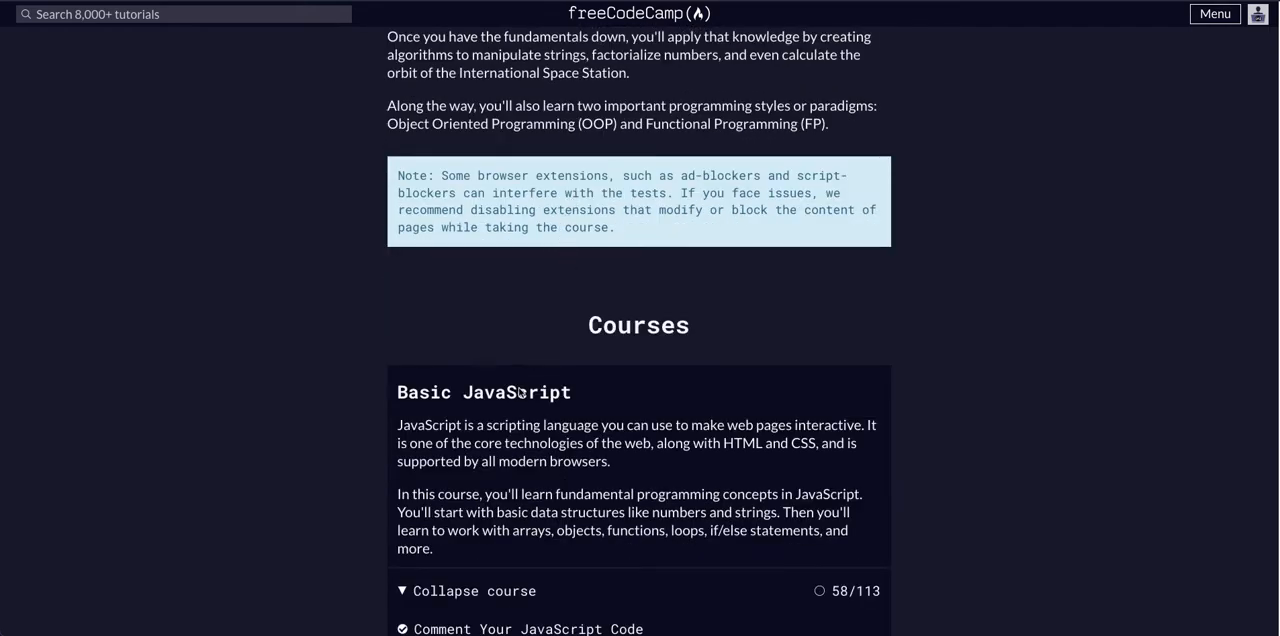
{"action": "scroll", "scroll_direction": "down", "scroll_amount": 3}
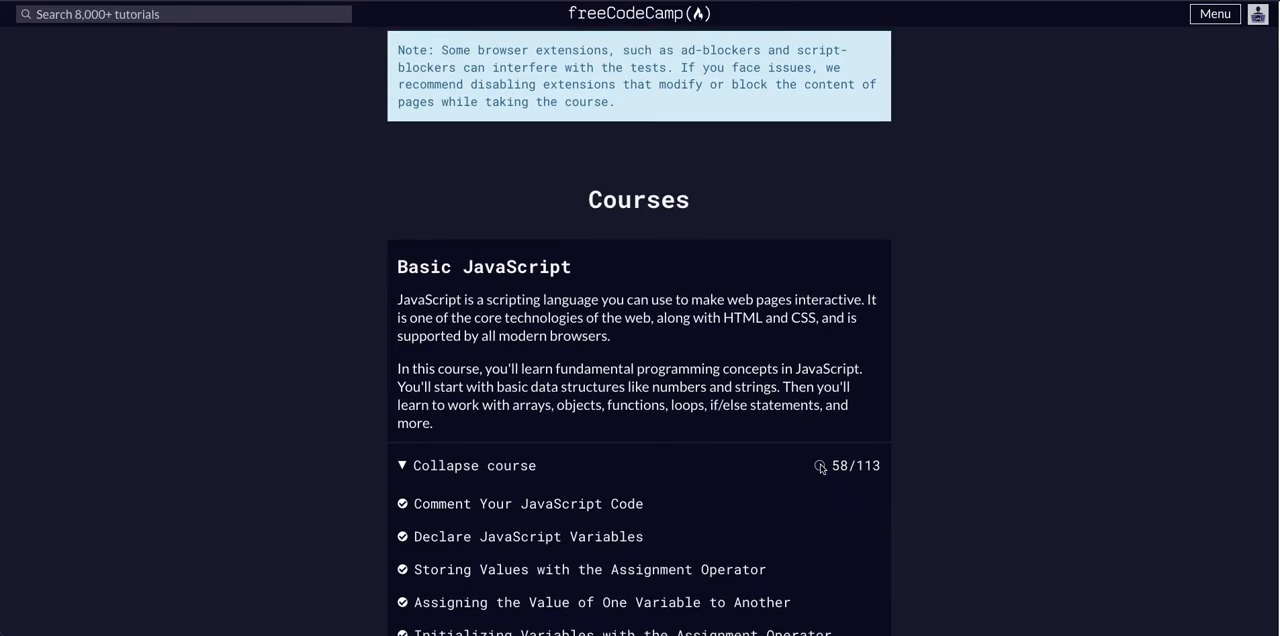
{"action": "scroll", "scroll_direction": "down", "scroll_amount": 3}
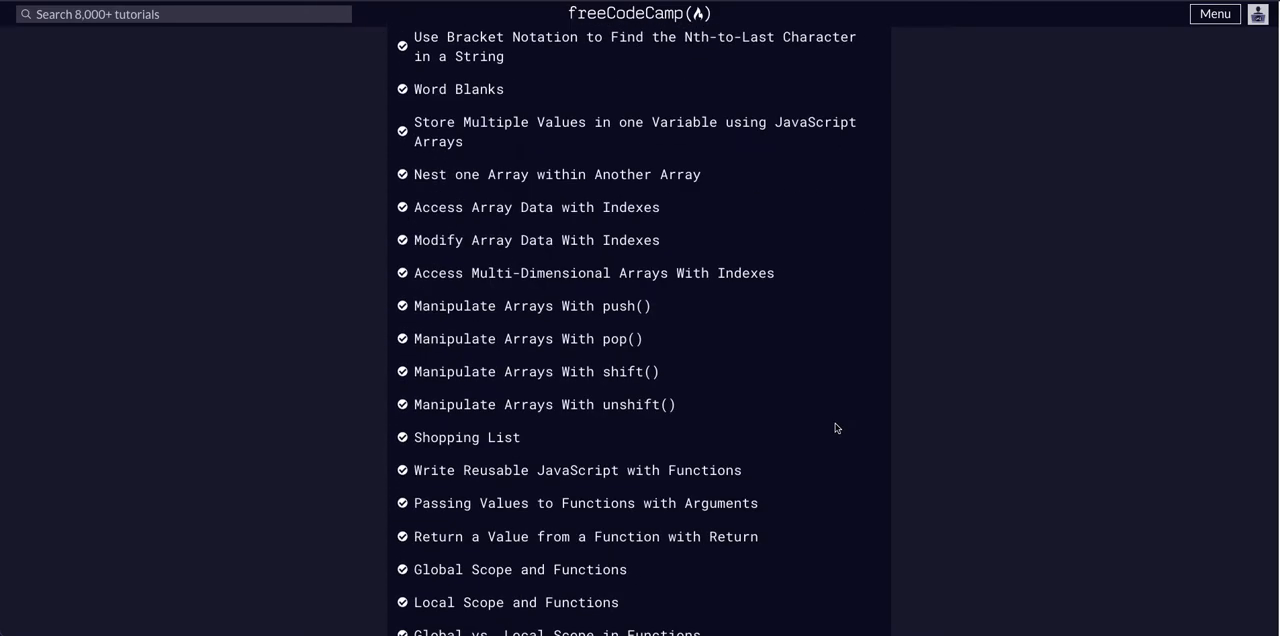
{"action": "scroll", "scroll_direction": "down", "scroll_amount": 3}
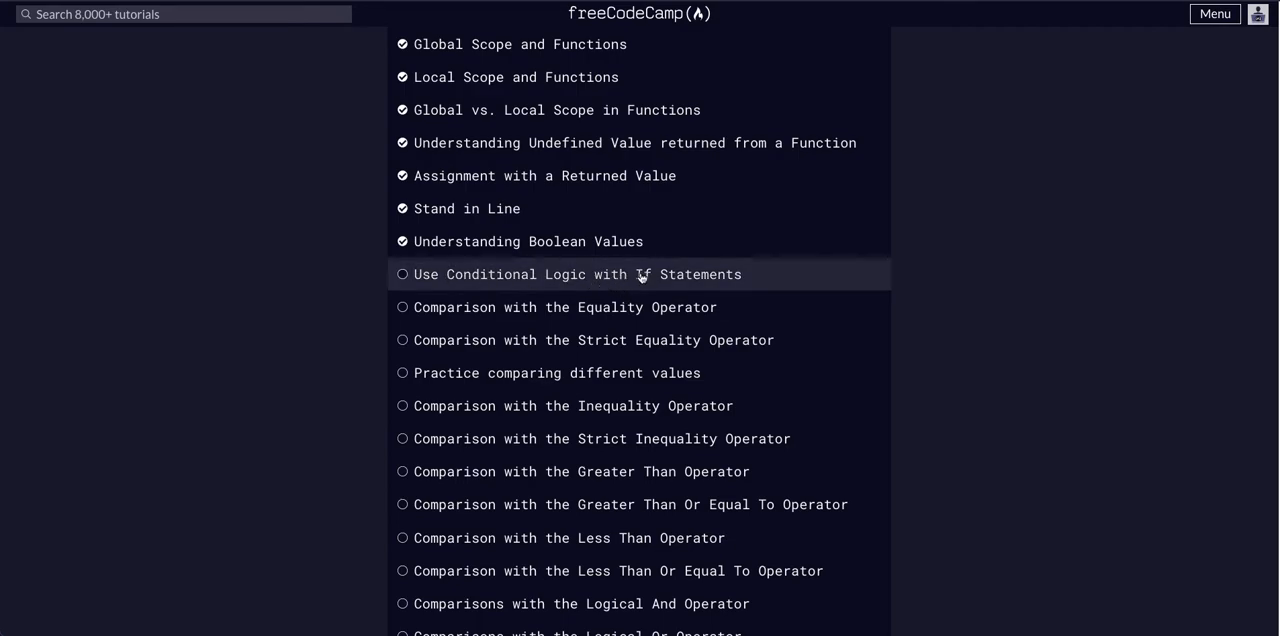
- Open the Use Conditional Logic with If Statements lesson from the course list
{"action": "left_click", "coordinate": [584, 274]}
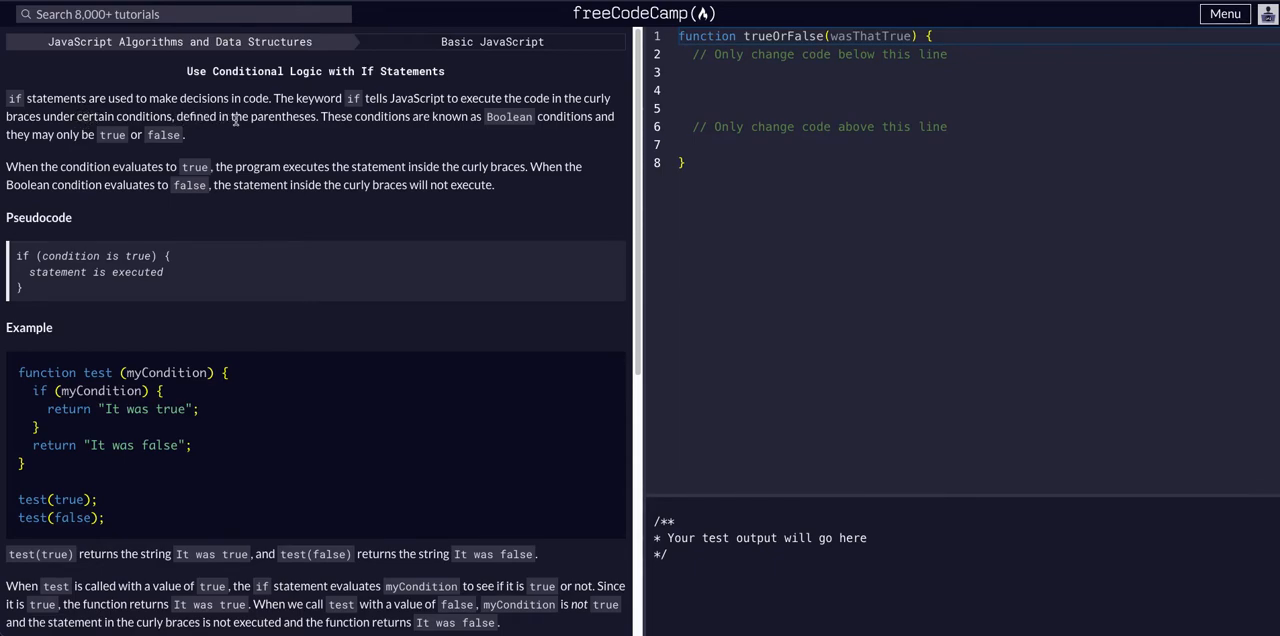
{"action": "mouse_move", "coordinate": [405, 116]}
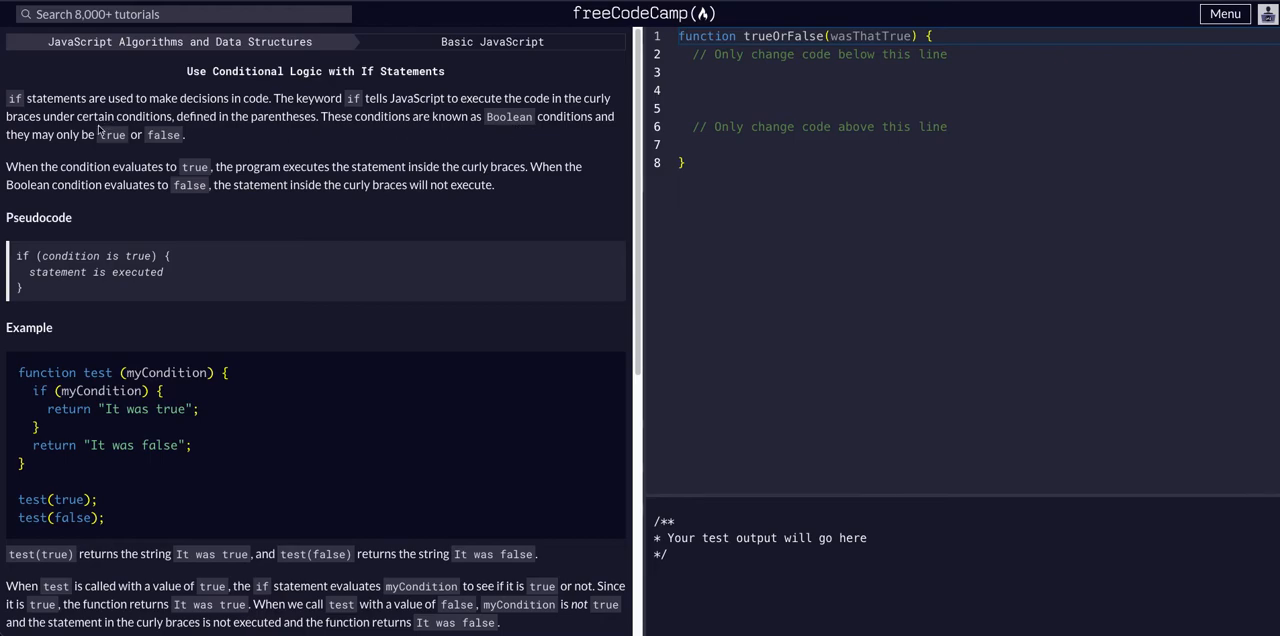
{"action": "mouse_move", "coordinate": [163, 135]}
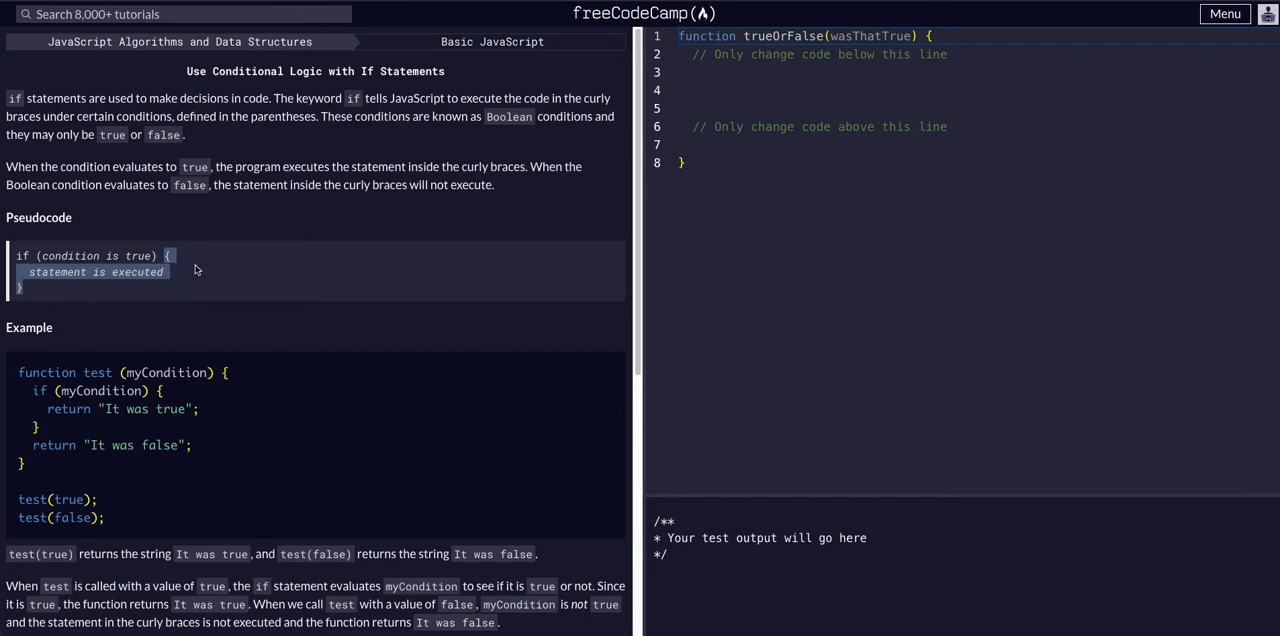
{"action": "scroll", "scroll_direction": "down", "scroll_amount": 3}
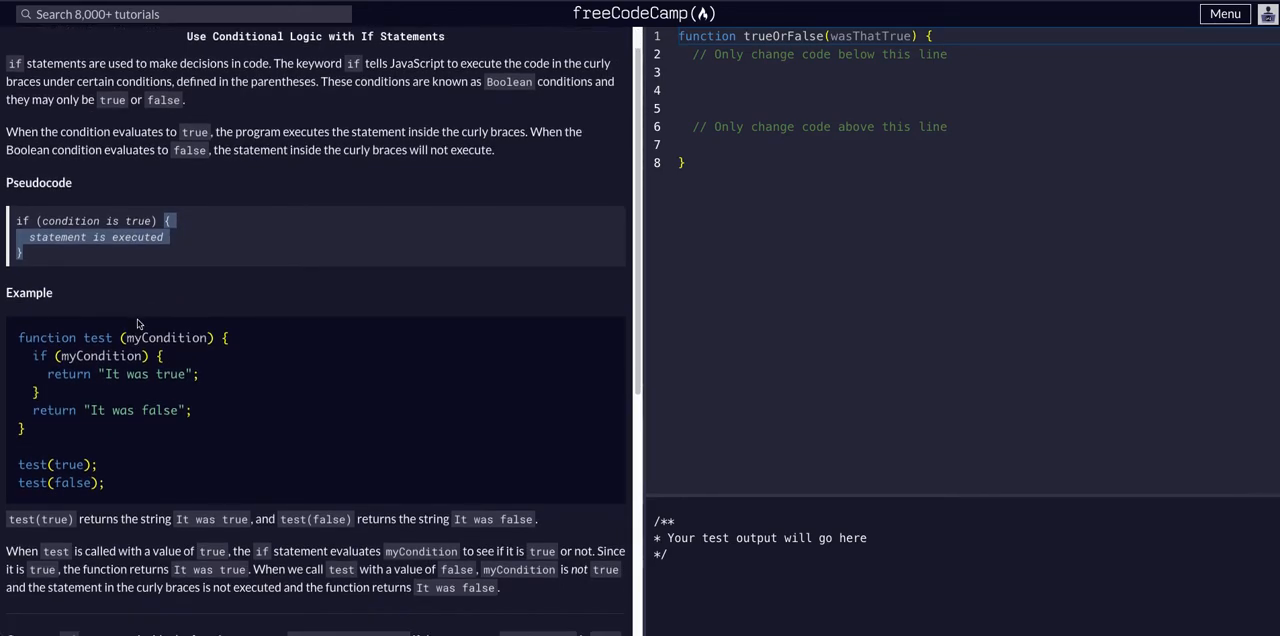
{"action": "double_click", "coordinate": [166, 337]}
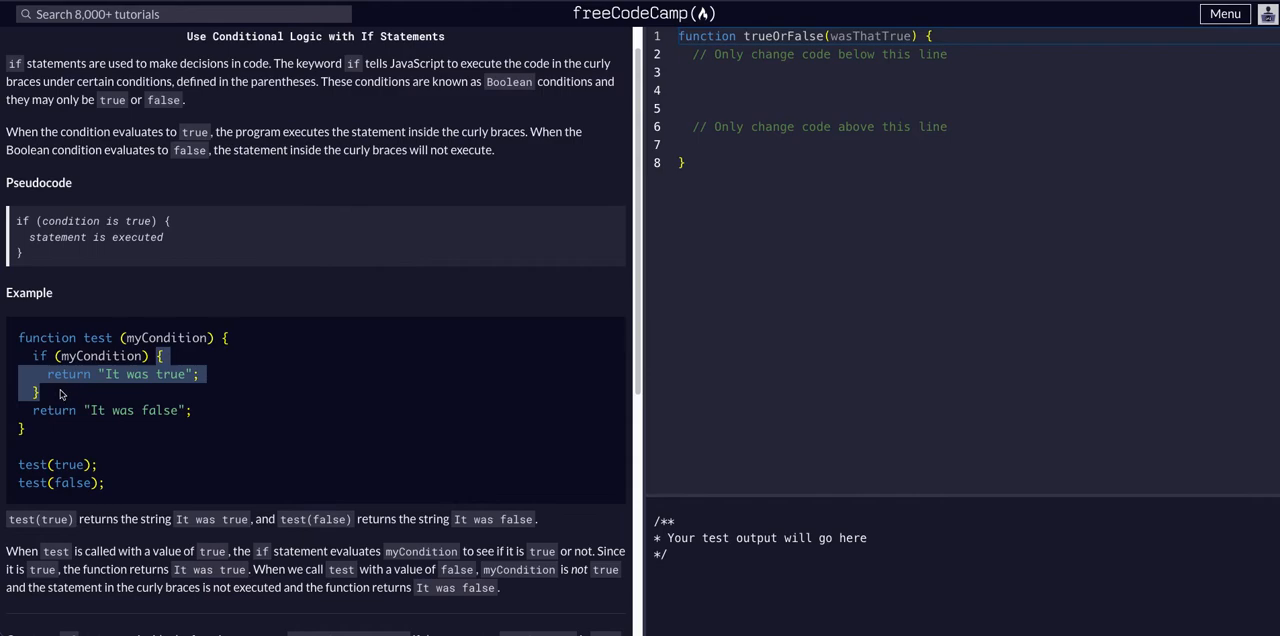
{"action": "left_click", "coordinate": [65, 390]}
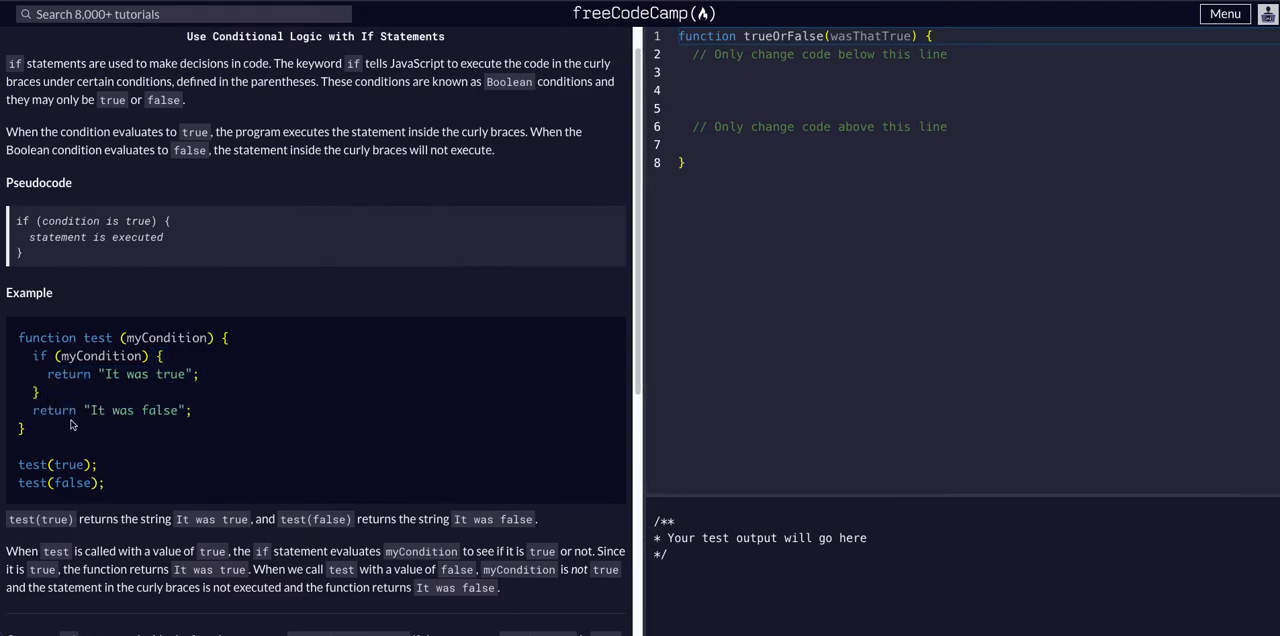
{"action": "mouse_move", "coordinate": [40, 375]}
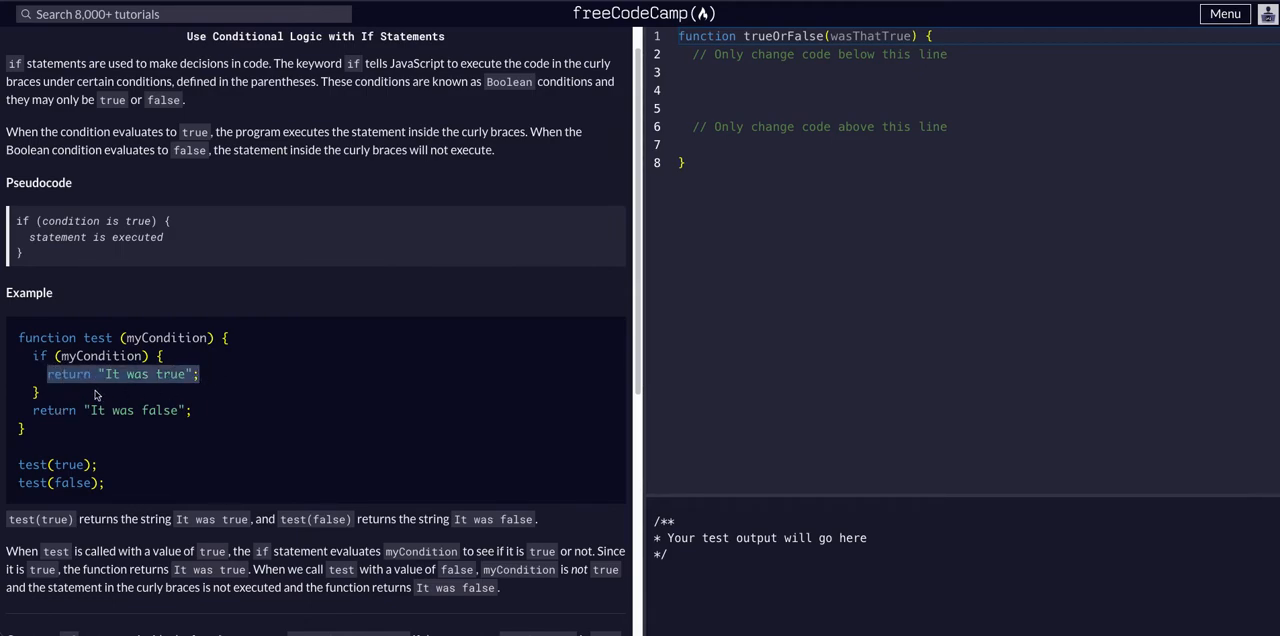
{"action": "scroll", "scroll_direction": "down", "scroll_amount": 3}
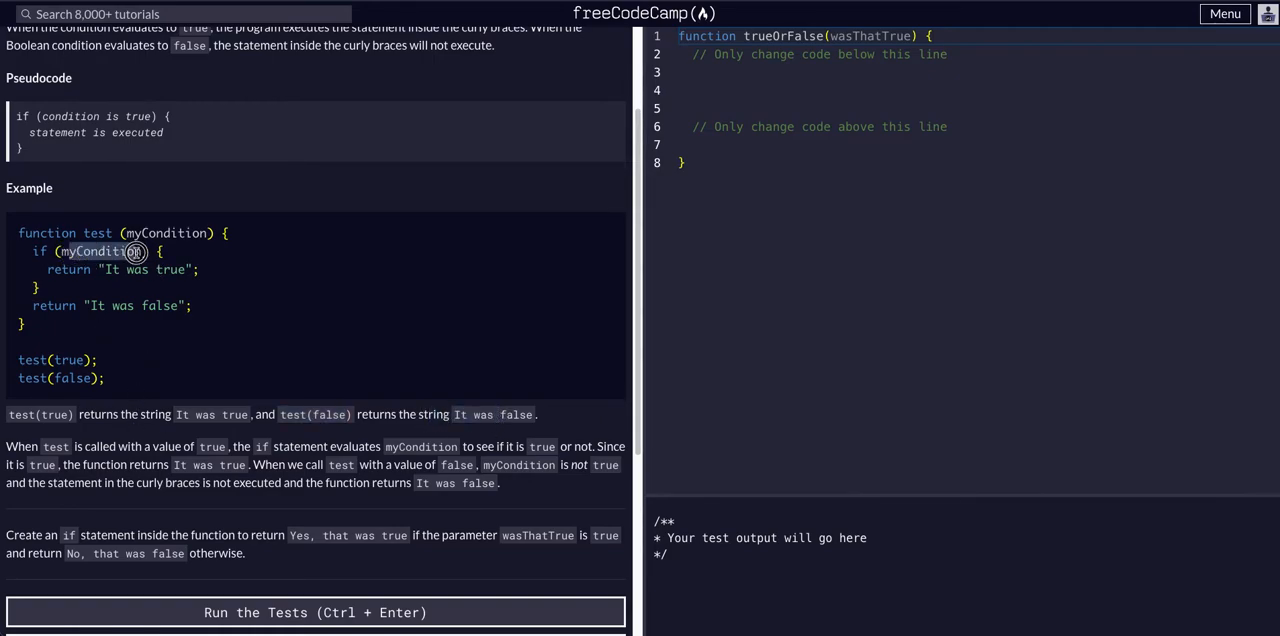
{"action": "mouse_move", "coordinate": [115, 420]}
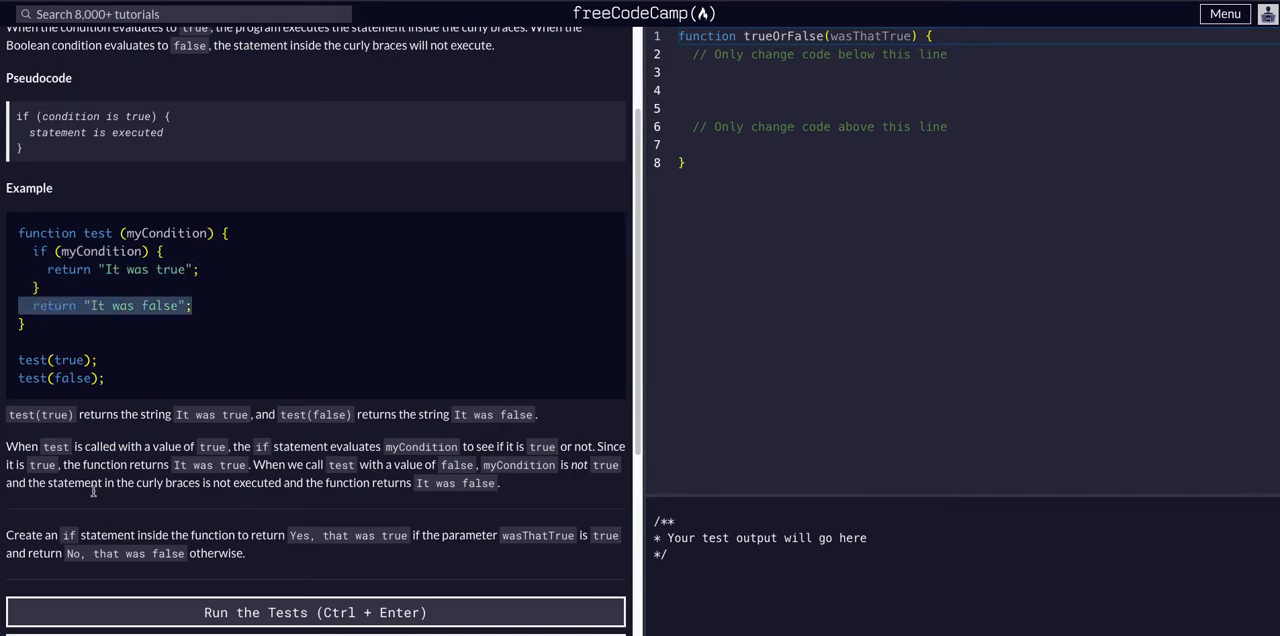
{"action": "scroll", "scroll_direction": "up", "scroll_amount": 3}
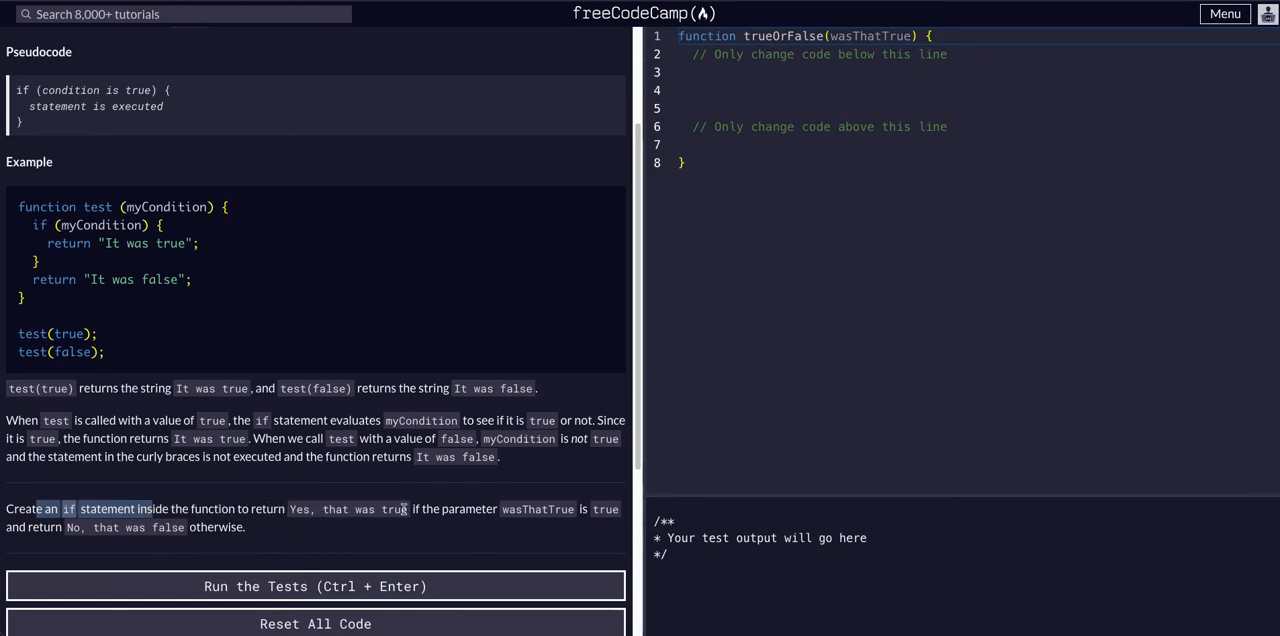
{"action": "mouse_move", "coordinate": [524, 509]}
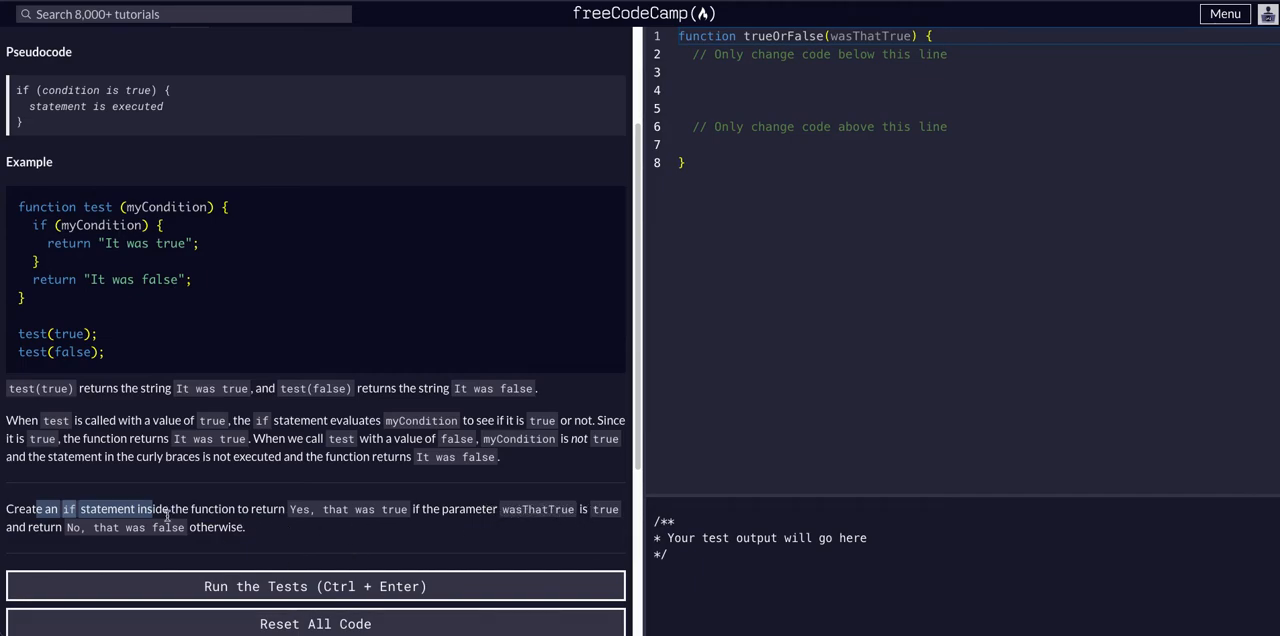
{"action": "mouse_move", "coordinate": [417, 470]}
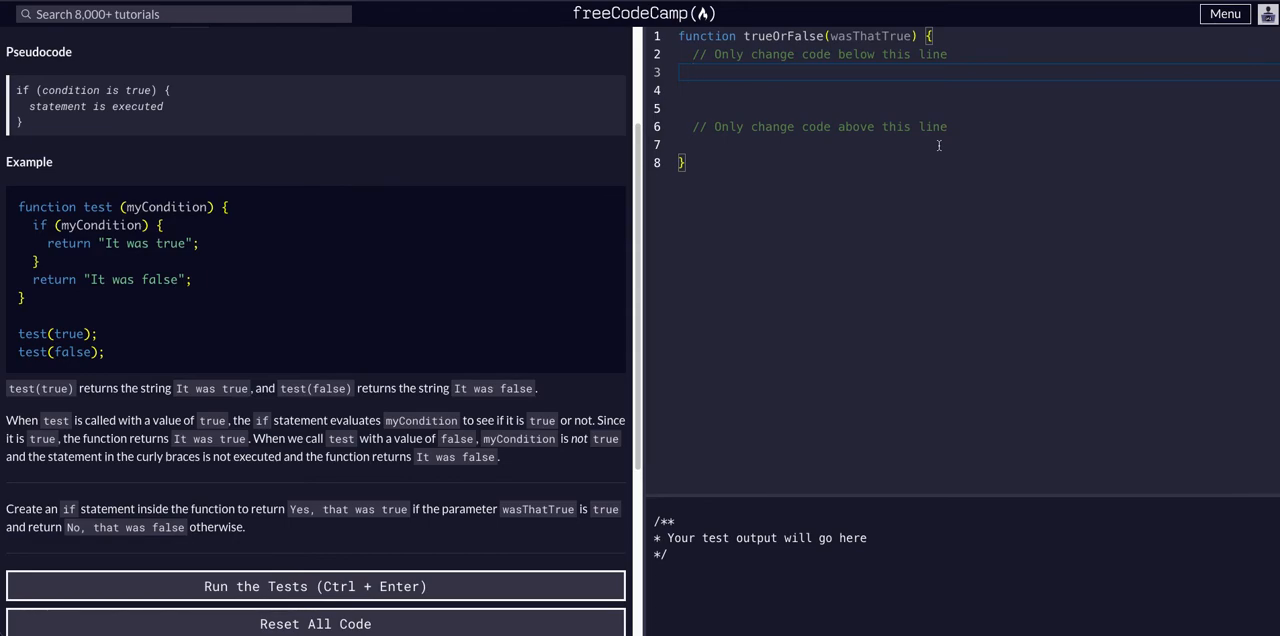
{"action": "mouse_move", "coordinate": [185, 303]}
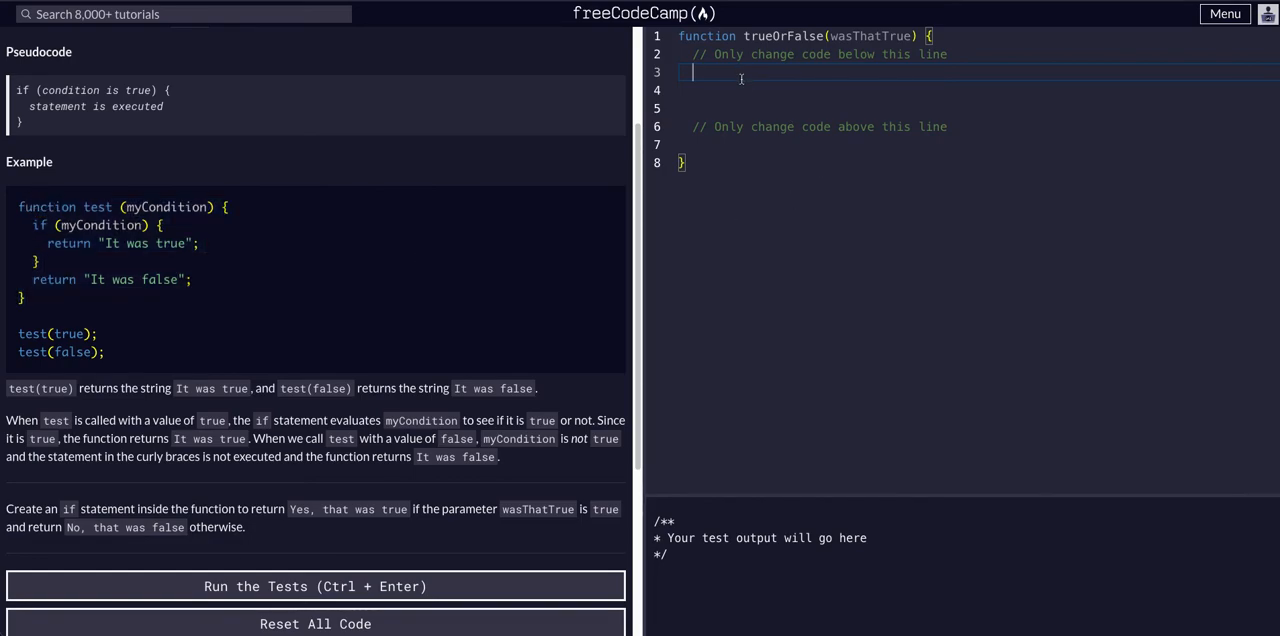
- Write if (wasThatTrue == true) { return "Yes, that was true" } inside trueOrFalse
{"action": "type", "text": "if"}
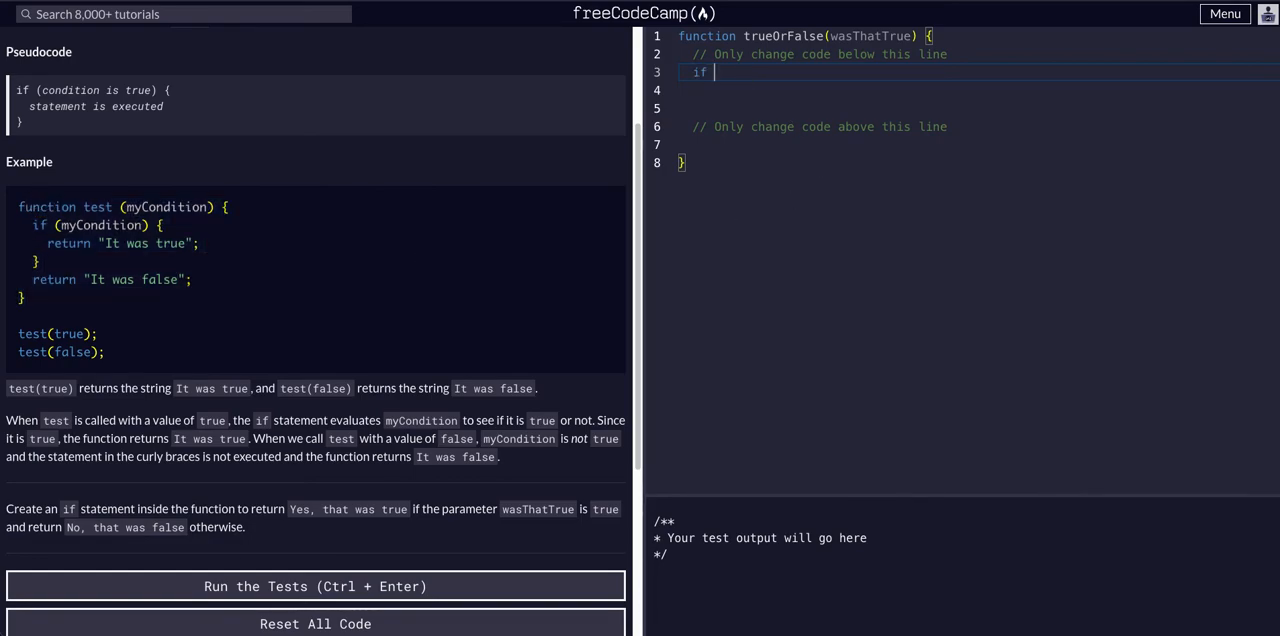
{"action": "type", "text": "(was)"}
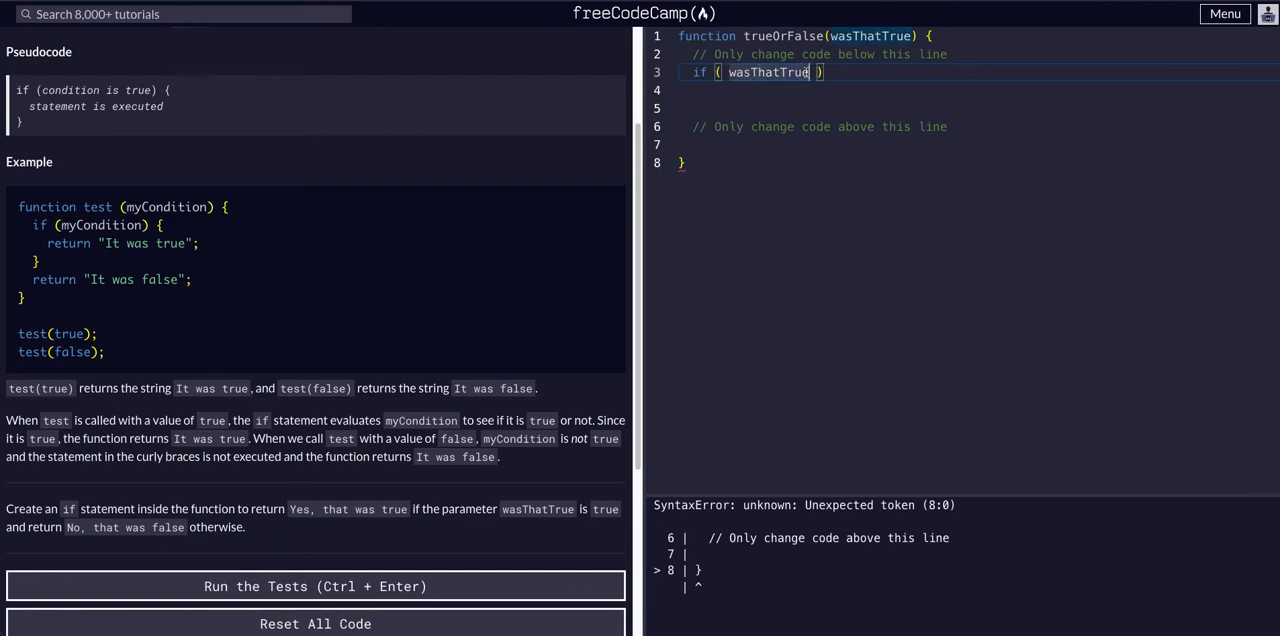
{"action": "type", "text": "== true"}
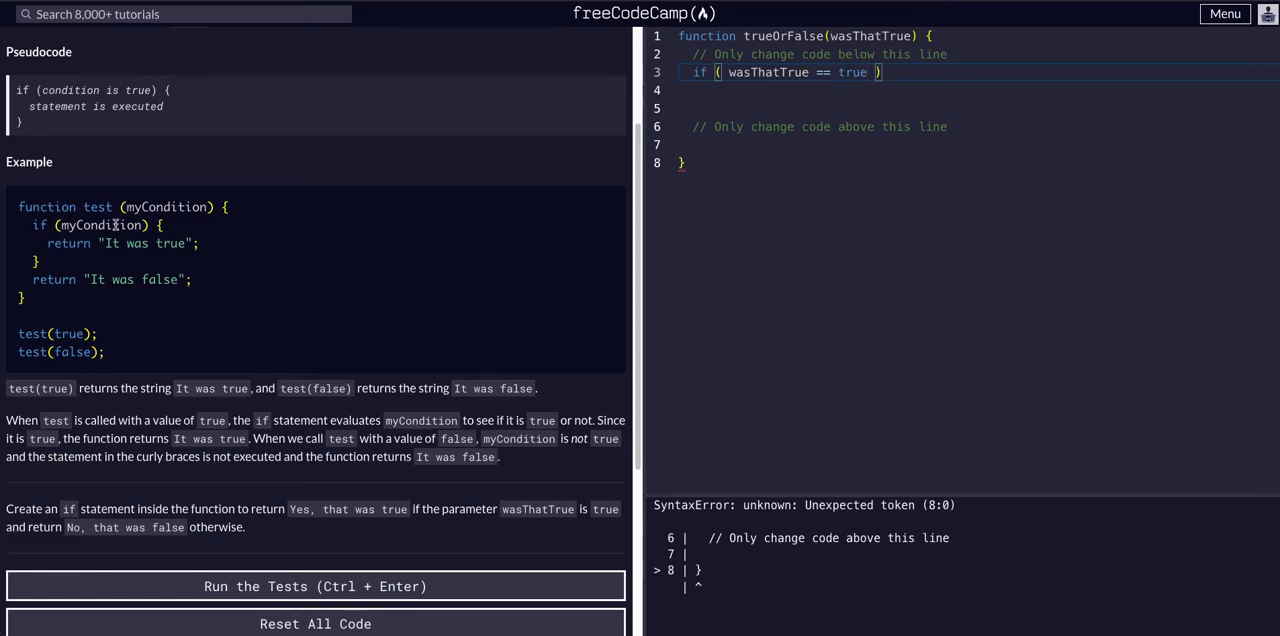
{"action": "double_click", "coordinate": [100, 225]}
{"action": "type", "text": "{"}
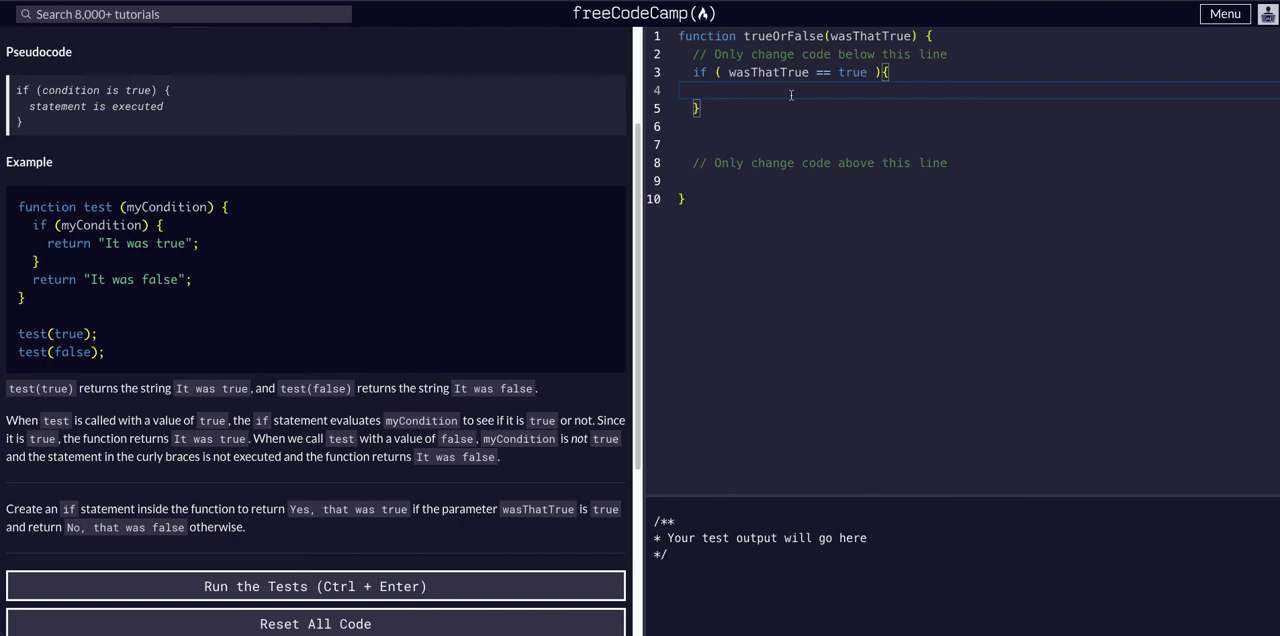
{"action": "type", "text": "return \"\""}
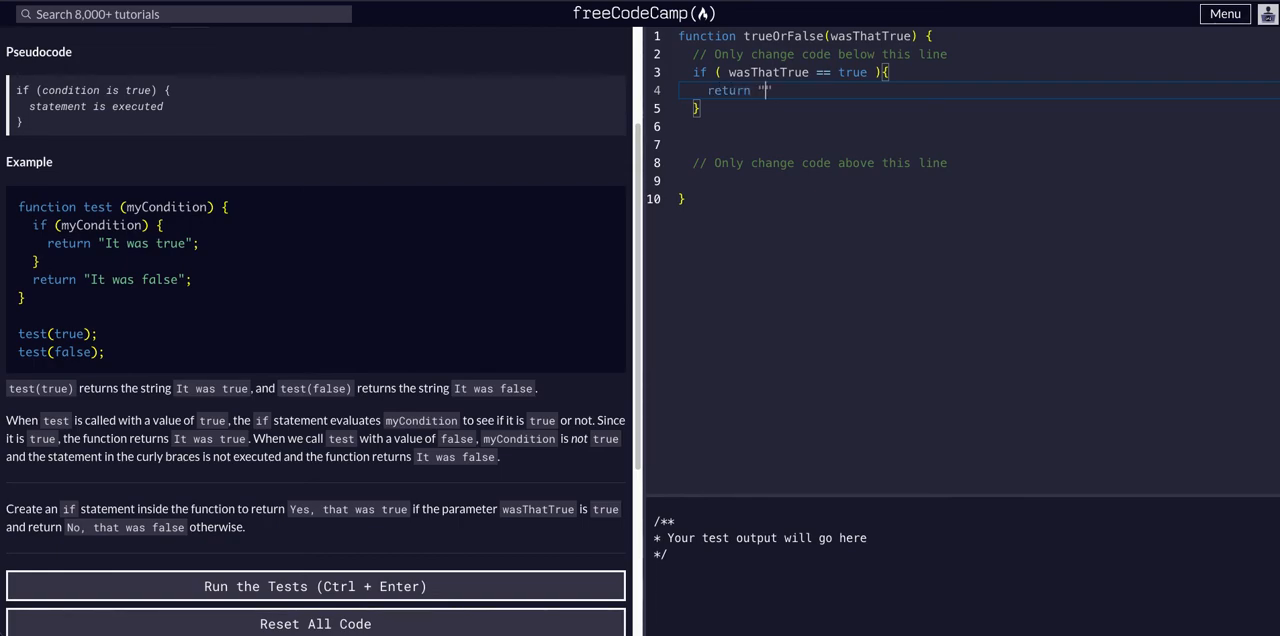
{"action": "type", "text": "Yes, tha"}
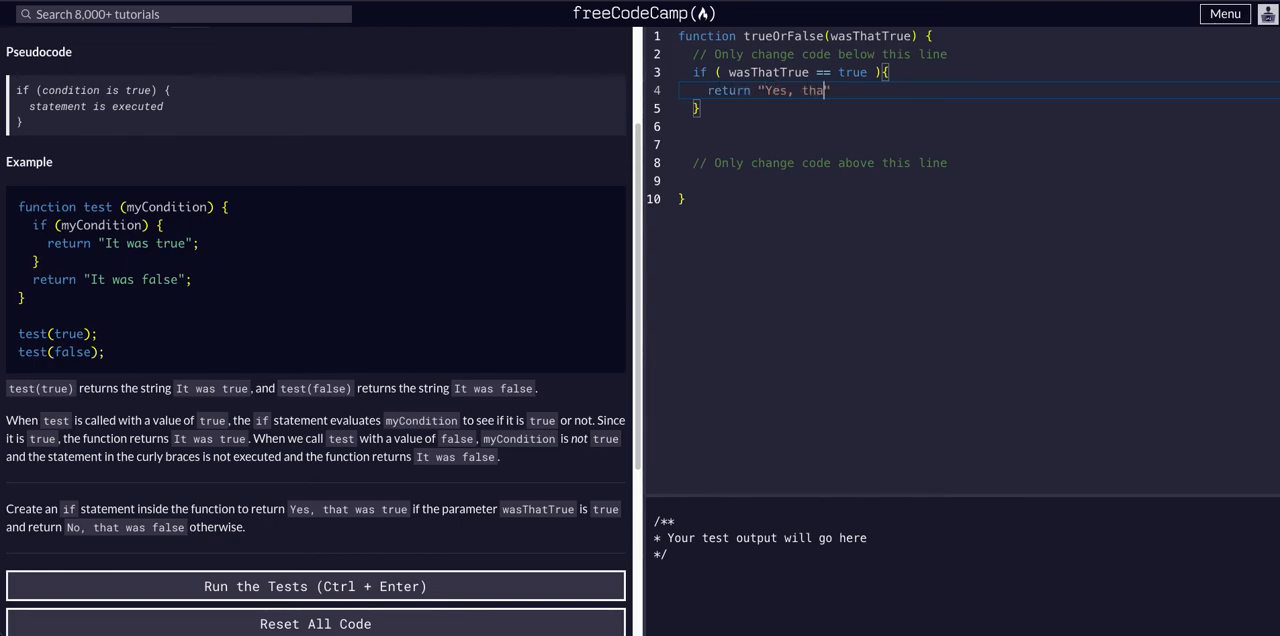
{"action": "type", "text": "t was true"}
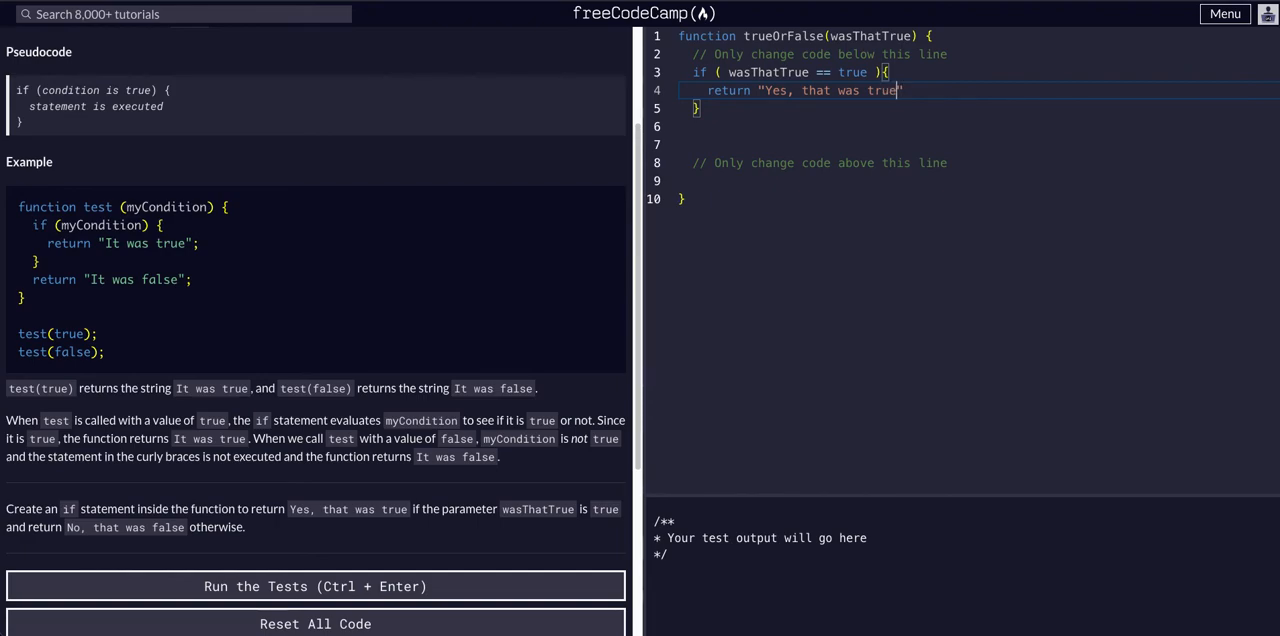
{"action": "left_click", "coordinate": [710, 108]}
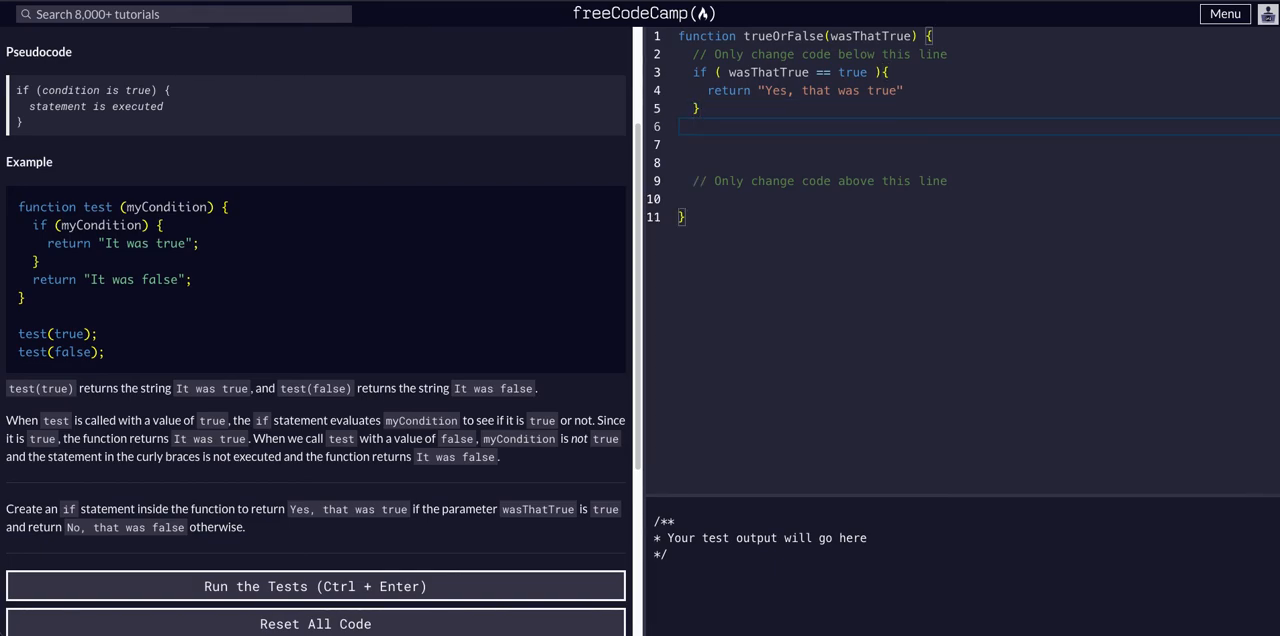
- Add return "No, that was false" after the if block and run the tests
{"action": "type", "text": "return \"\""}
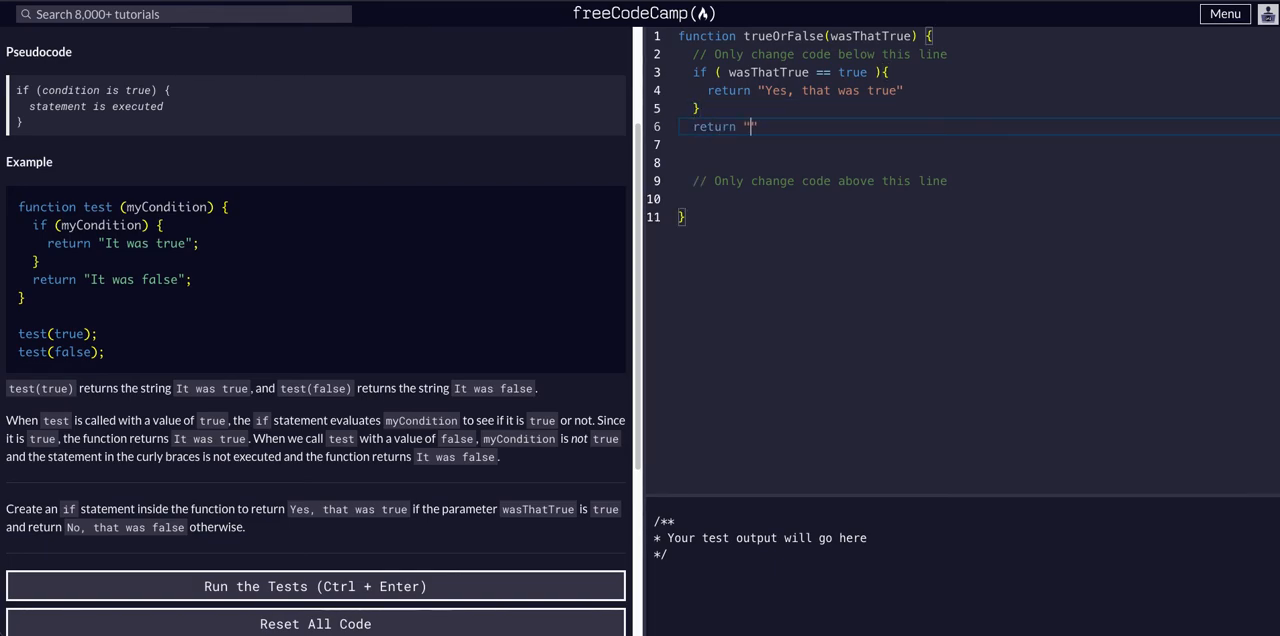
{"action": "type", "text": "No, t"}
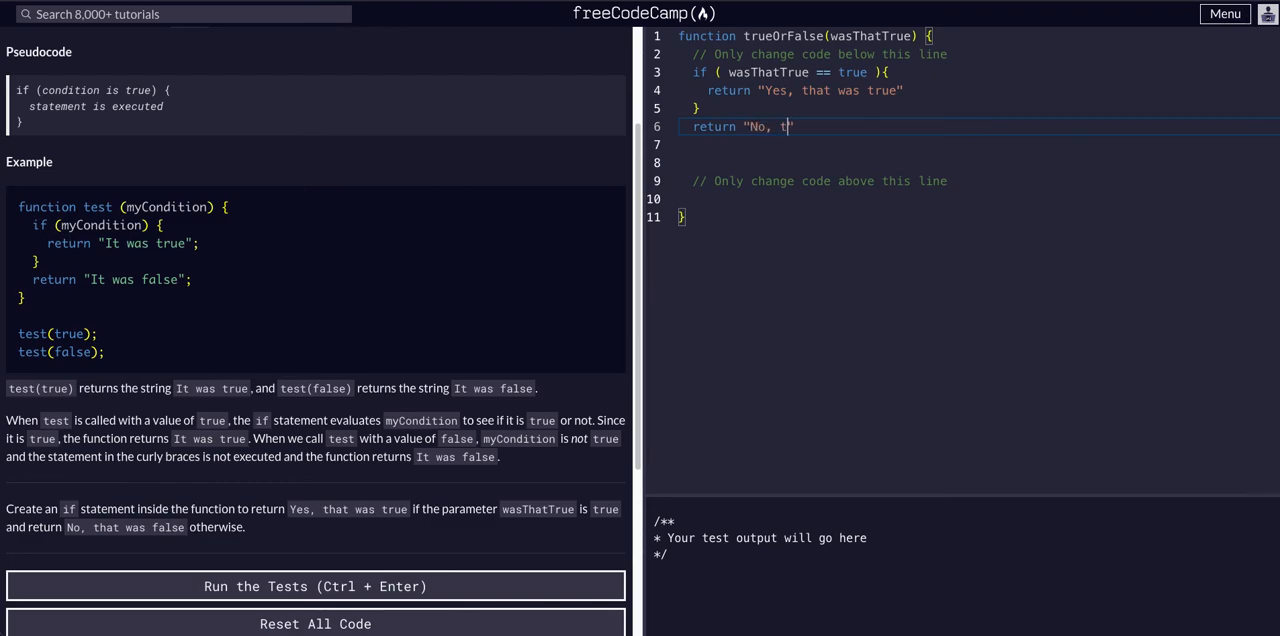
{"action": "type", "text": "hat was false\""}
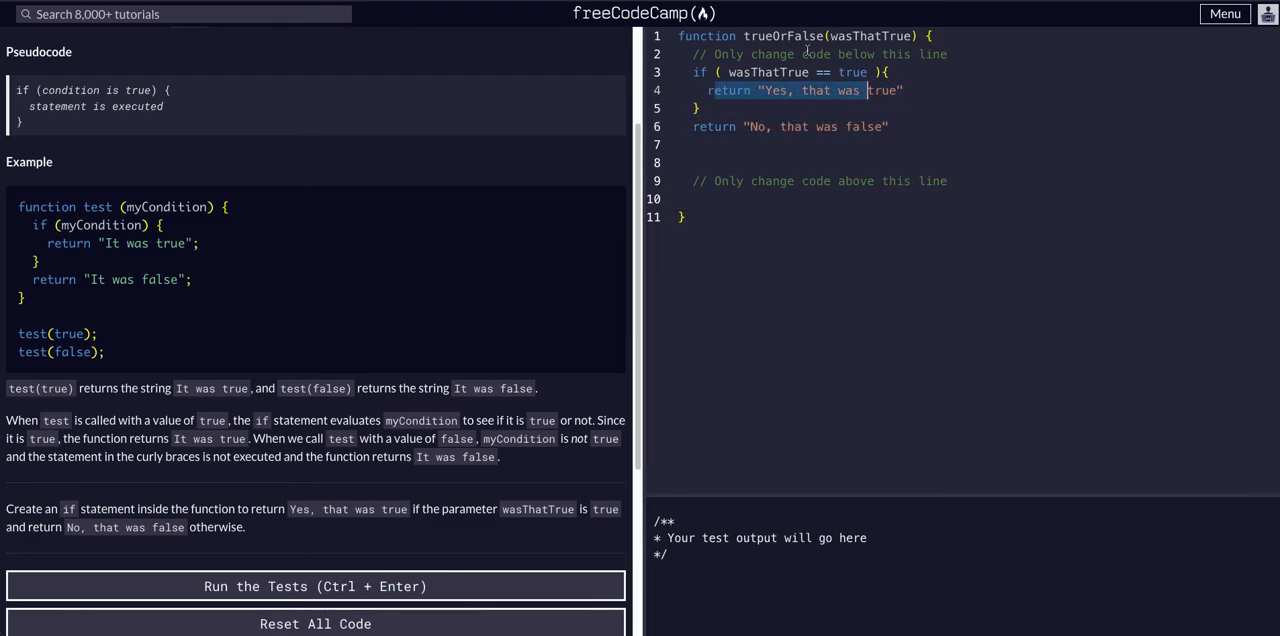
{"action": "left_click", "coordinate": [815, 126]}
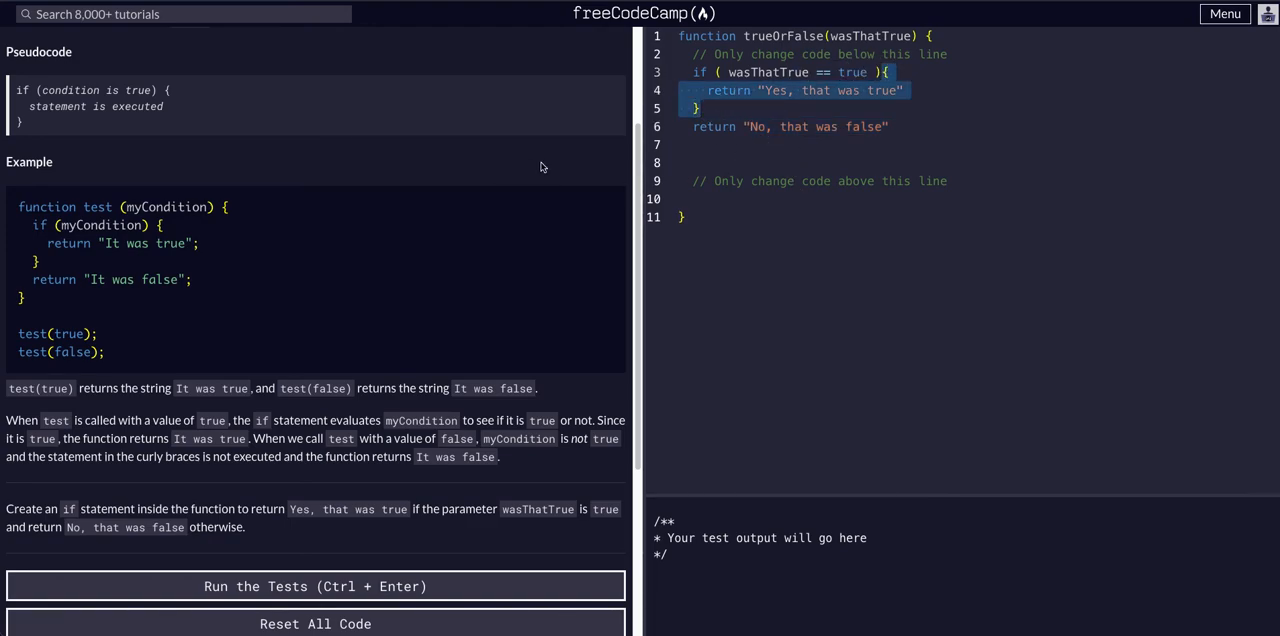
{"action": "left_click", "coordinate": [315, 586]}
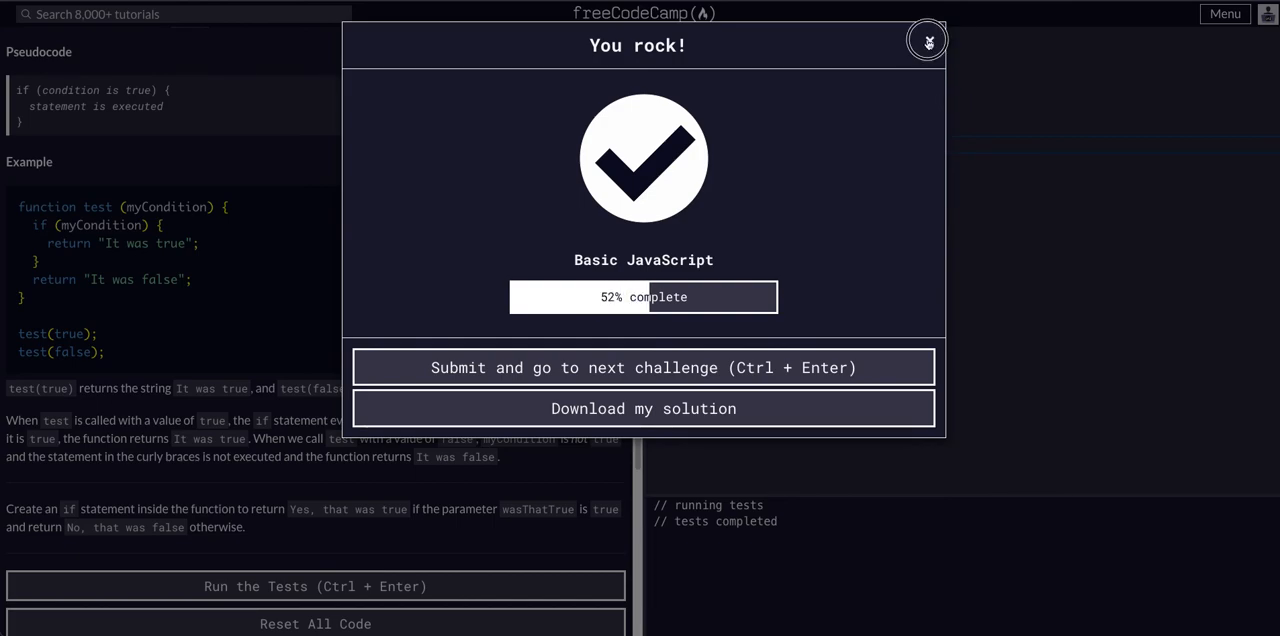
- Close the 'You rock!' success modal to return to the editor
{"action": "left_click", "coordinate": [927, 41]}
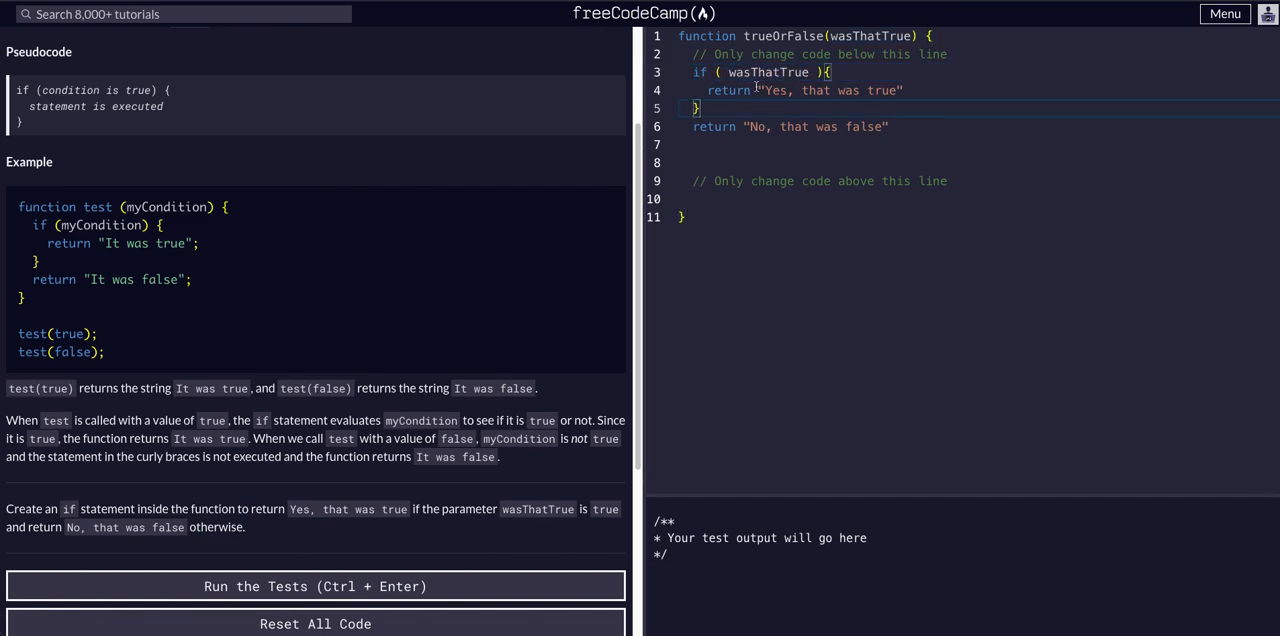
- Rerun the tests and submit to open Comparison with the Equality Operator
{"action": "left_click", "coordinate": [315, 586]}
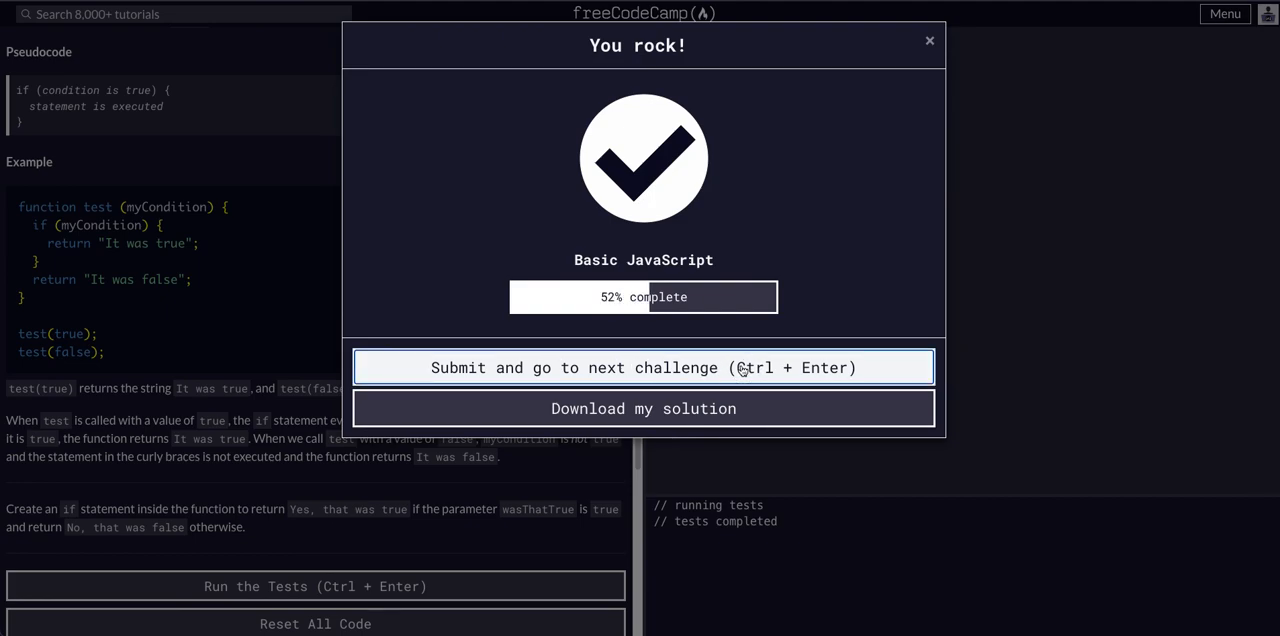
{"action": "left_click", "coordinate": [643, 367]}
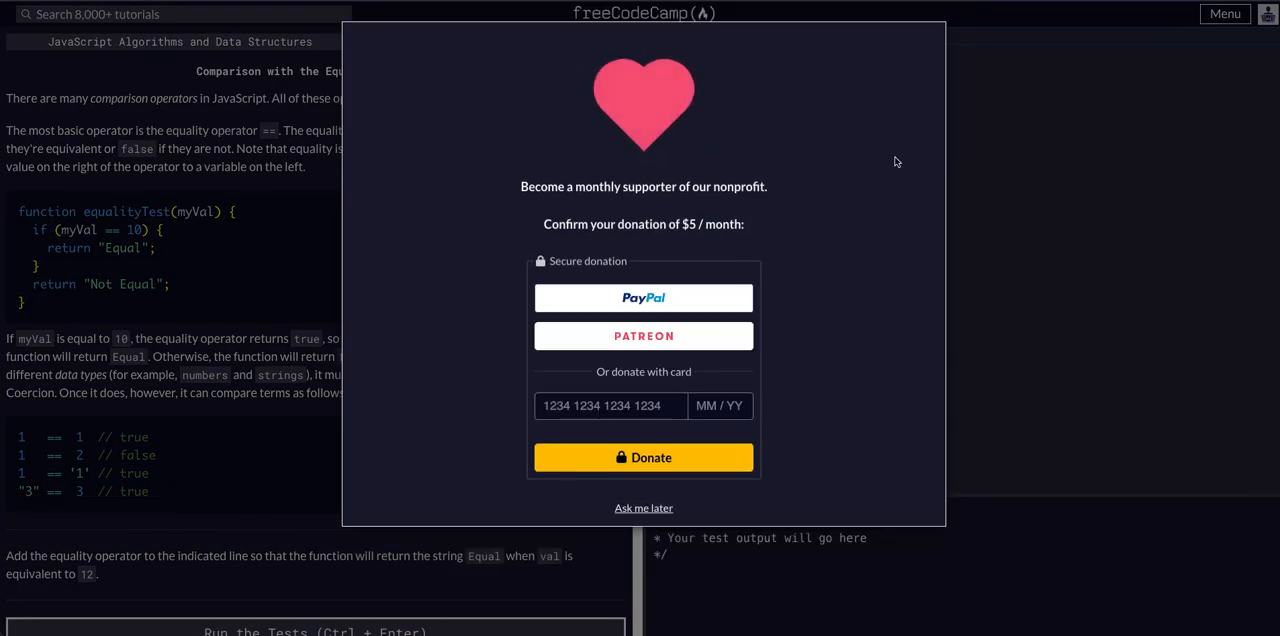